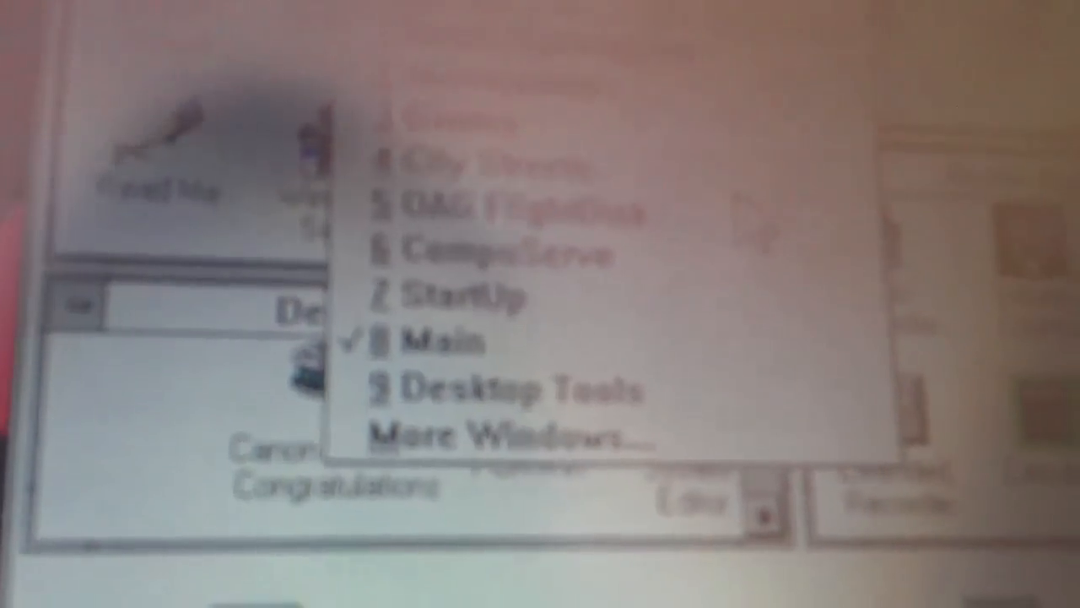
# Choose 9 Desktop Tools from the Window menu to activate that program group
pyautogui.click(506, 390)
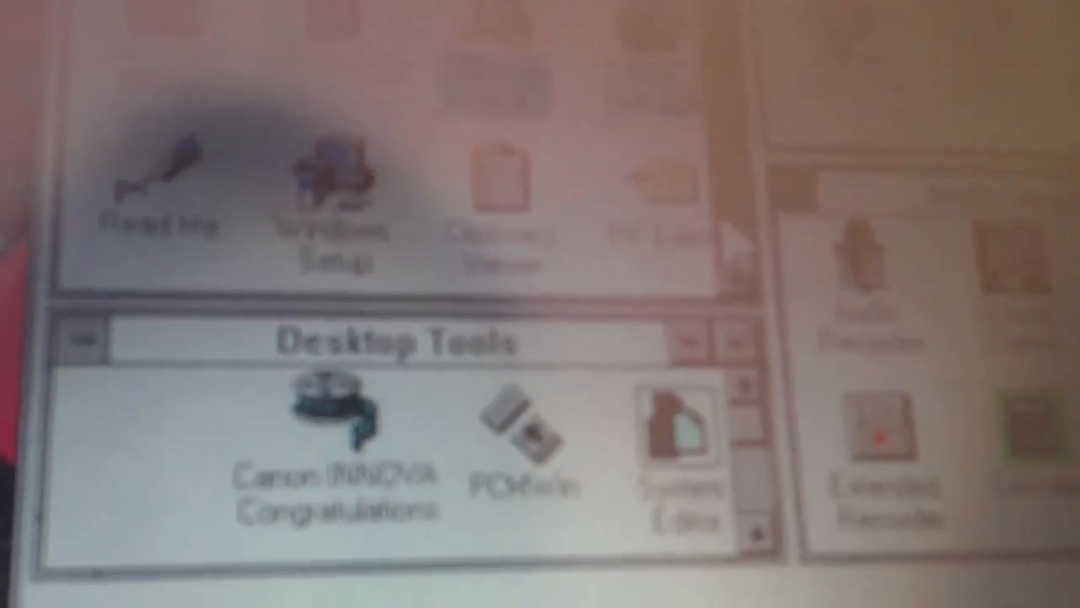